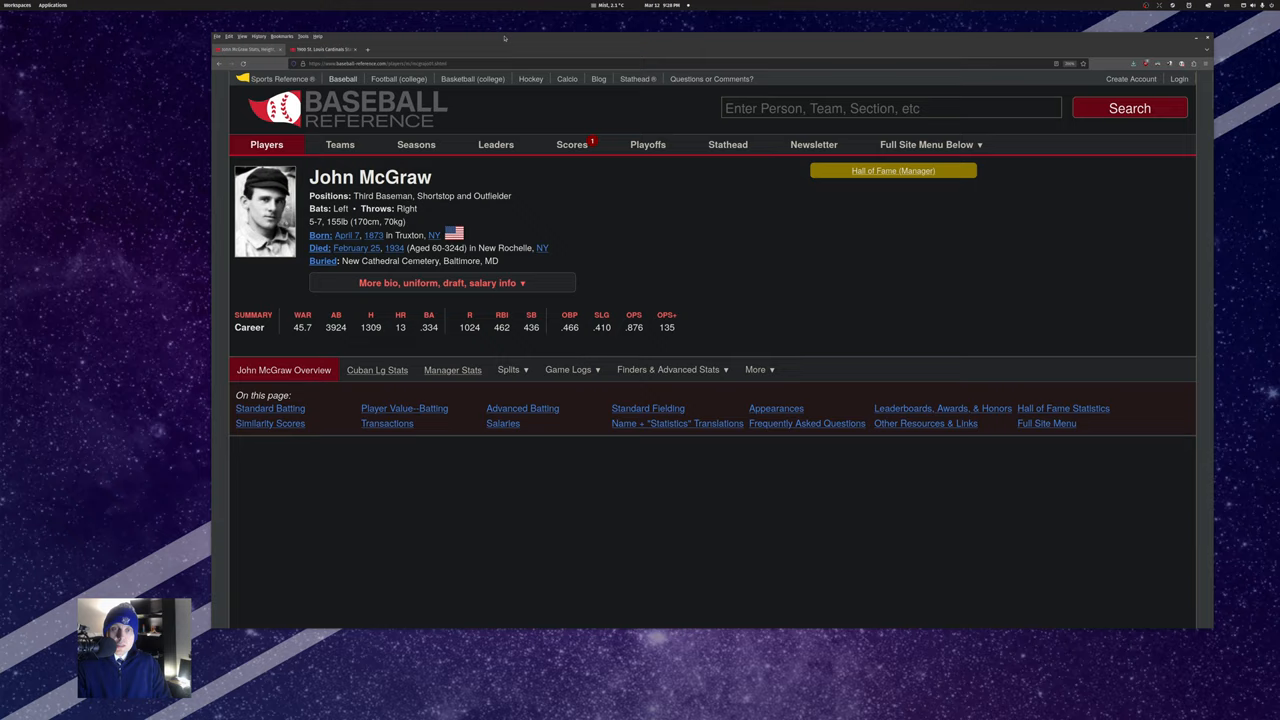
# Open the 1899 NL Team Stats & Standings page from the 1899 league link on McGraw's page
pyautogui.click(568, 369)
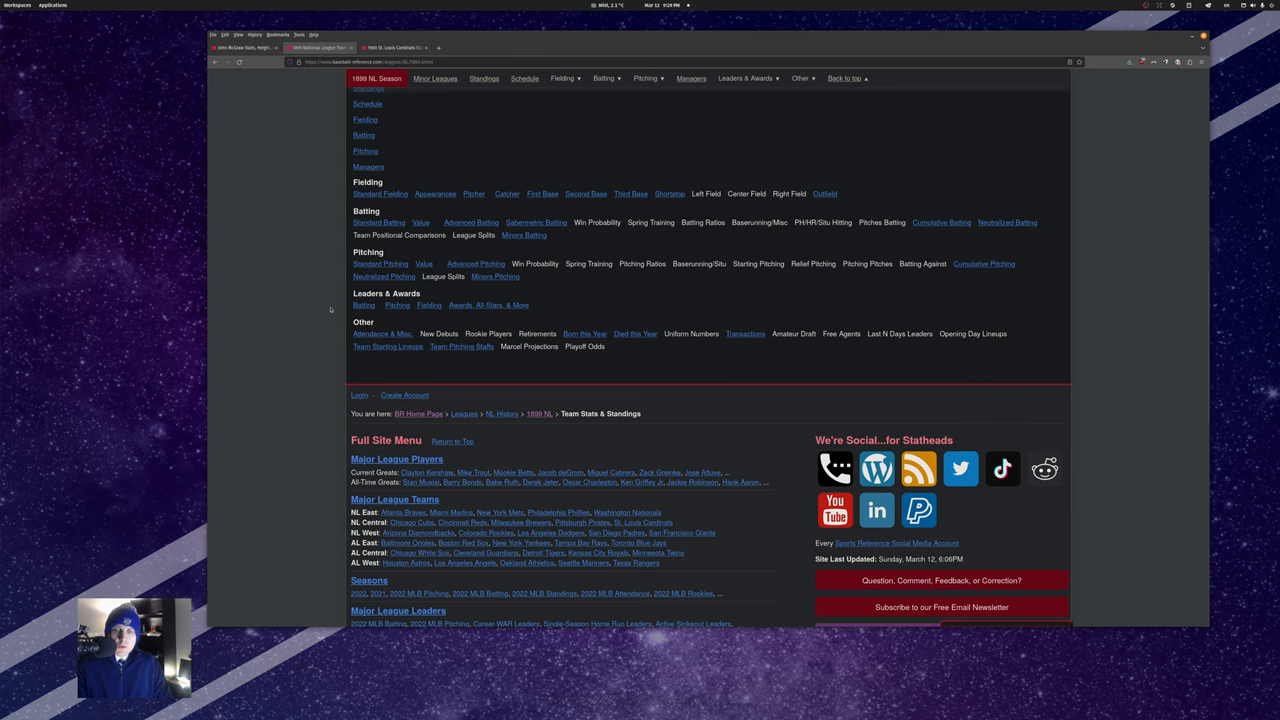
# Open the 1899 NL Player Value batting table via the Value link under Batting
pyautogui.click(604, 78)
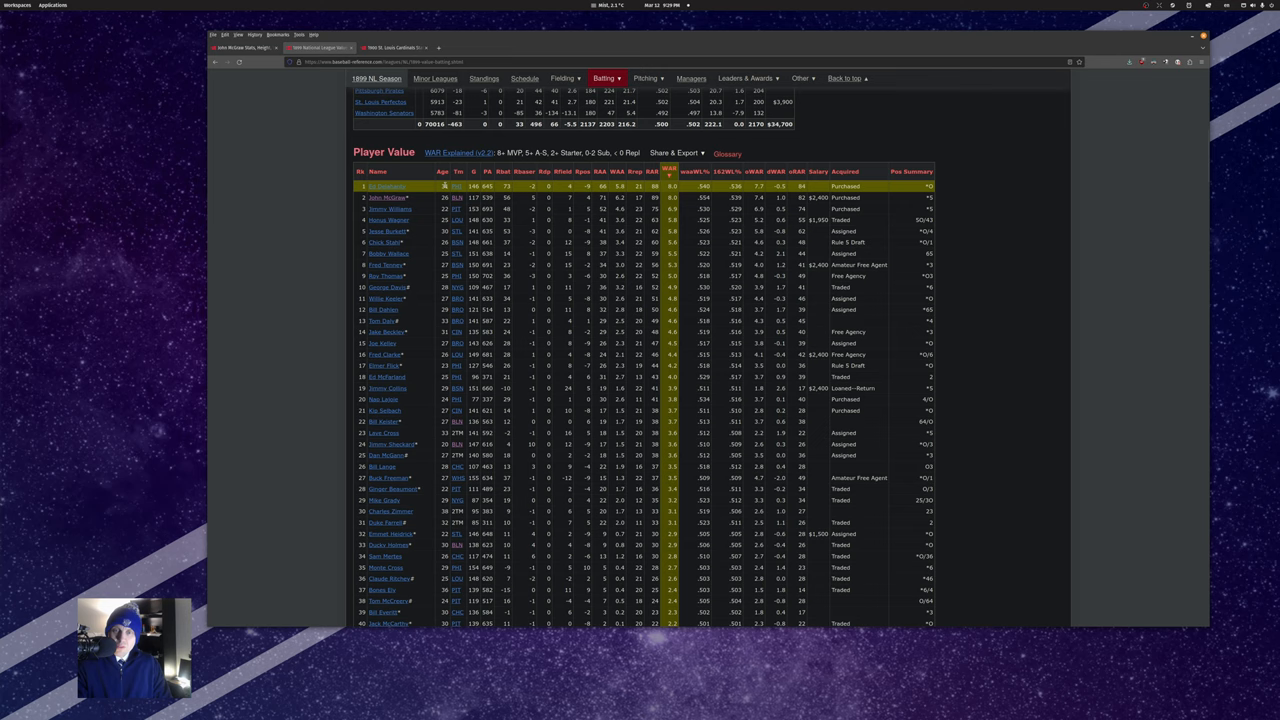
# Open the 1899 Baltimore Orioles team page from the team link in the 1899 NL tables
pyautogui.click(385, 197)
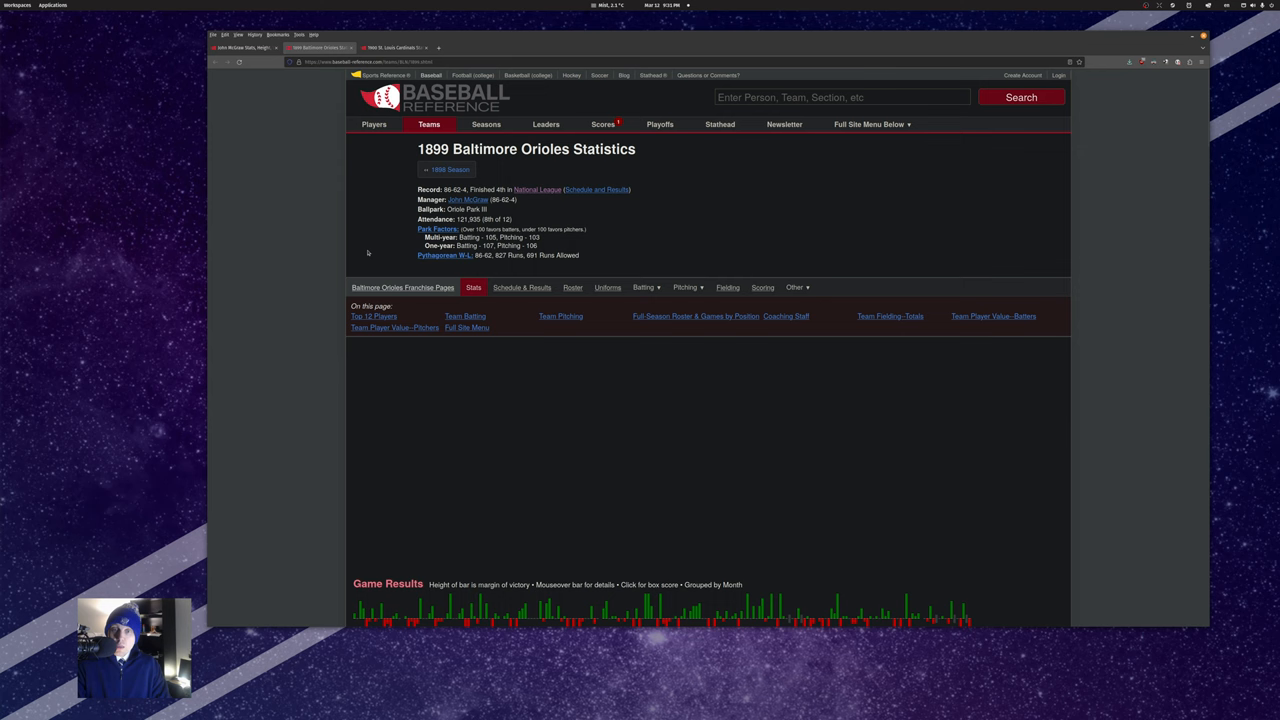
pyautogui.click(467, 199)
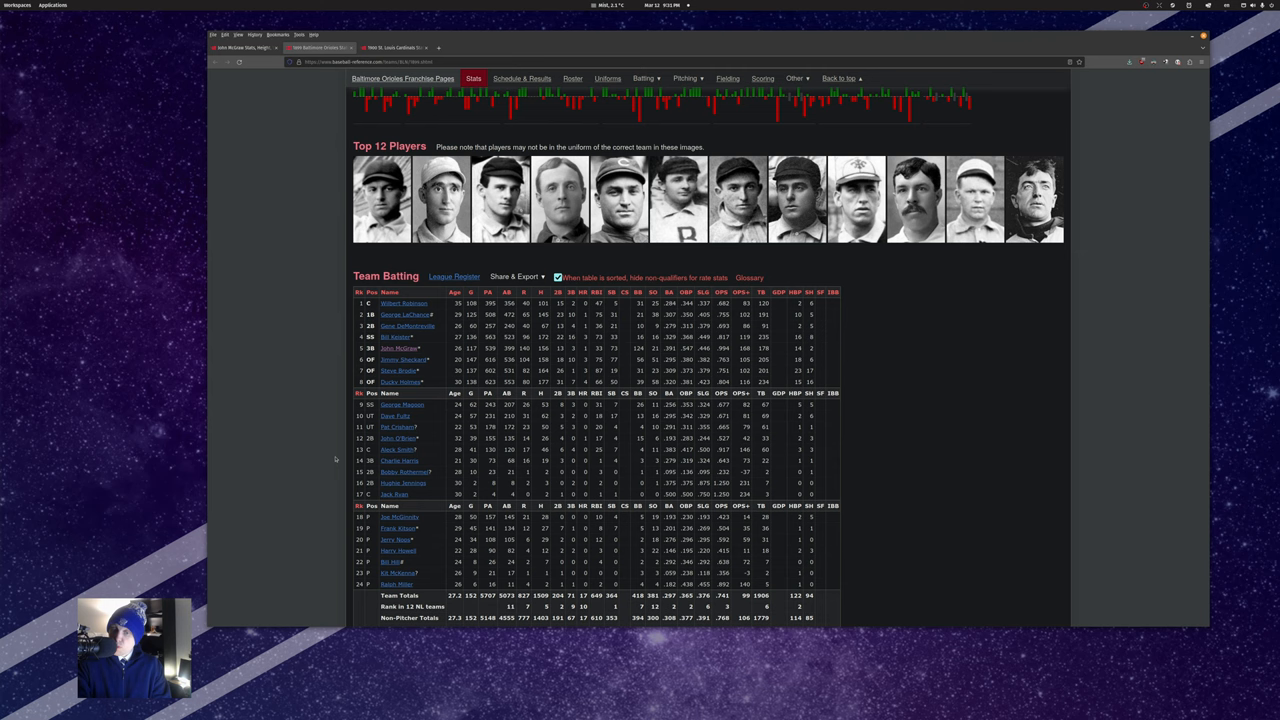
pyautogui.scroll(3)
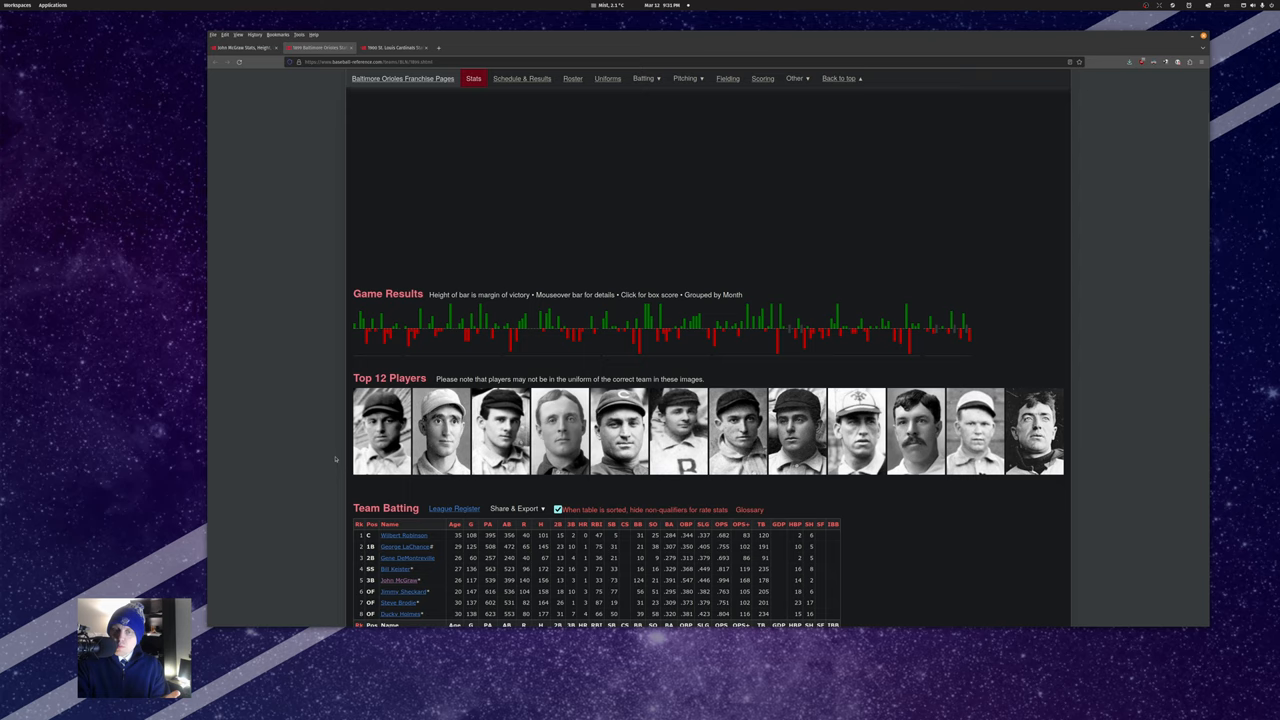
pyautogui.scroll(3)
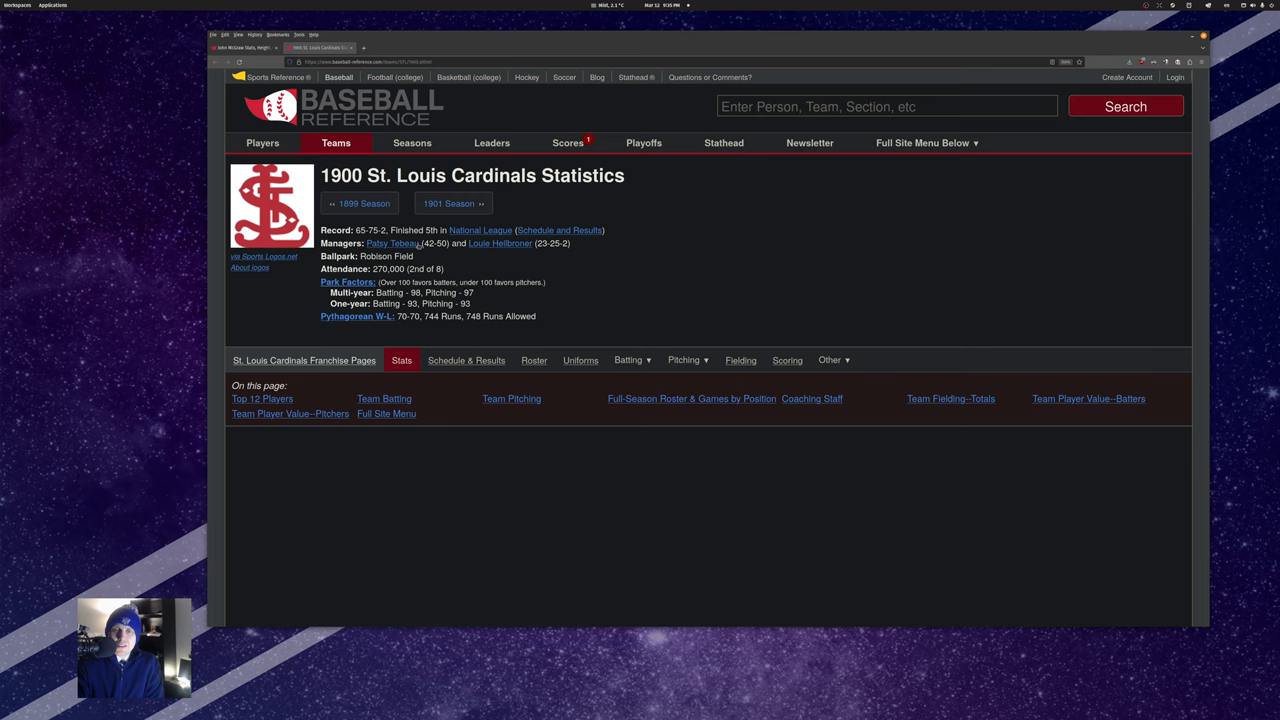
# Scroll down the 1900 St. Louis Cardinals page toward the record, managers and ballpark details
pyautogui.scroll(-3)
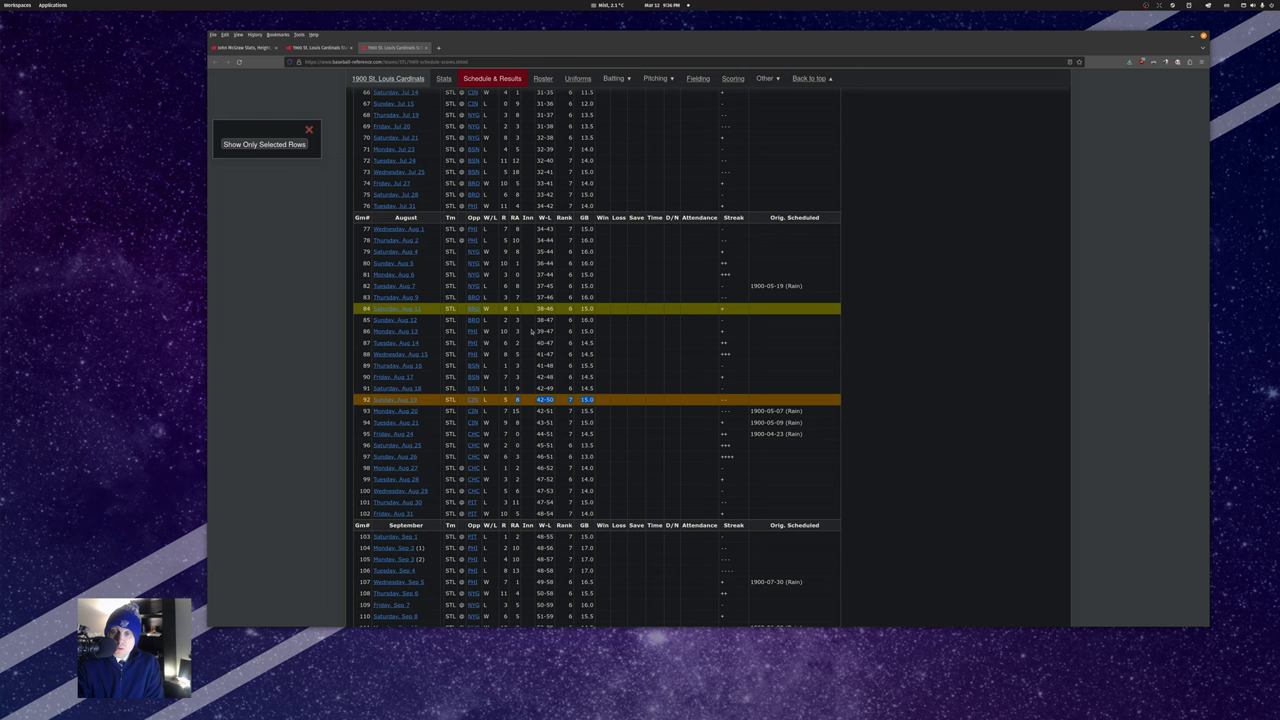
# Scroll up the 1900 Cardinals schedule around the August game 92 row (42-50 record)
pyautogui.scroll(3)
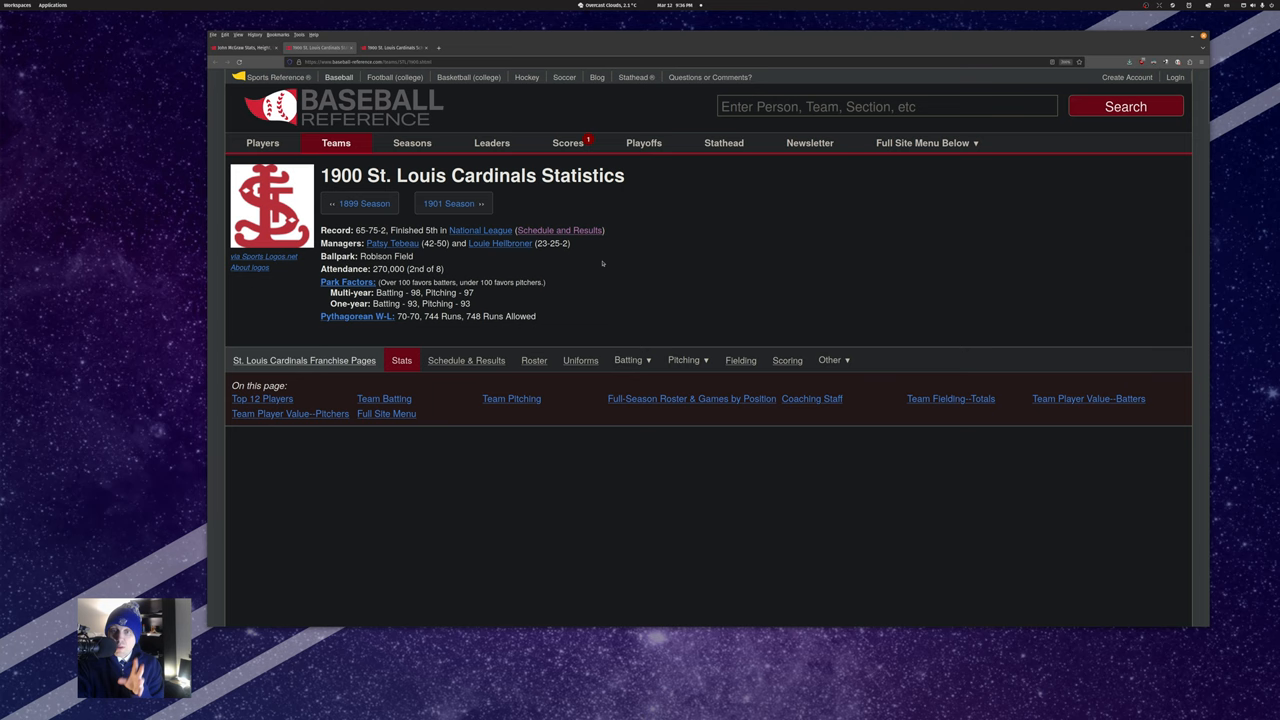
pyautogui.moveTo(500, 243)
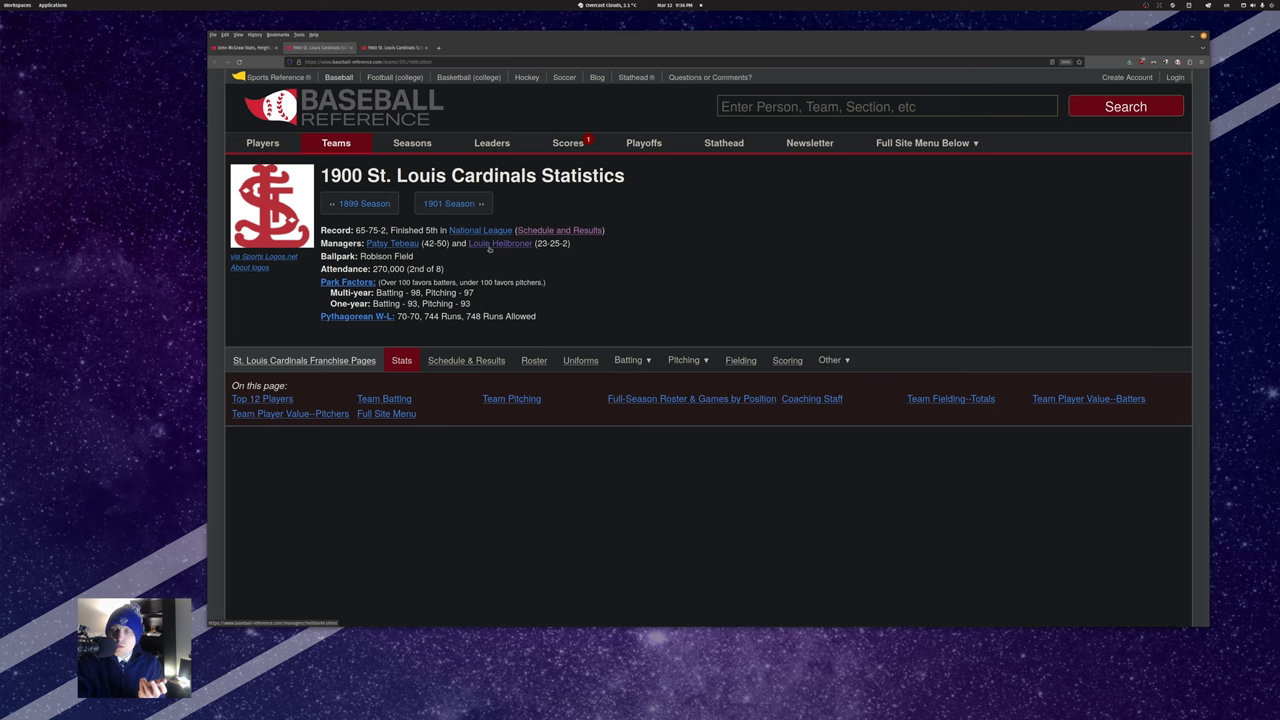
pyautogui.moveTo(500, 243)
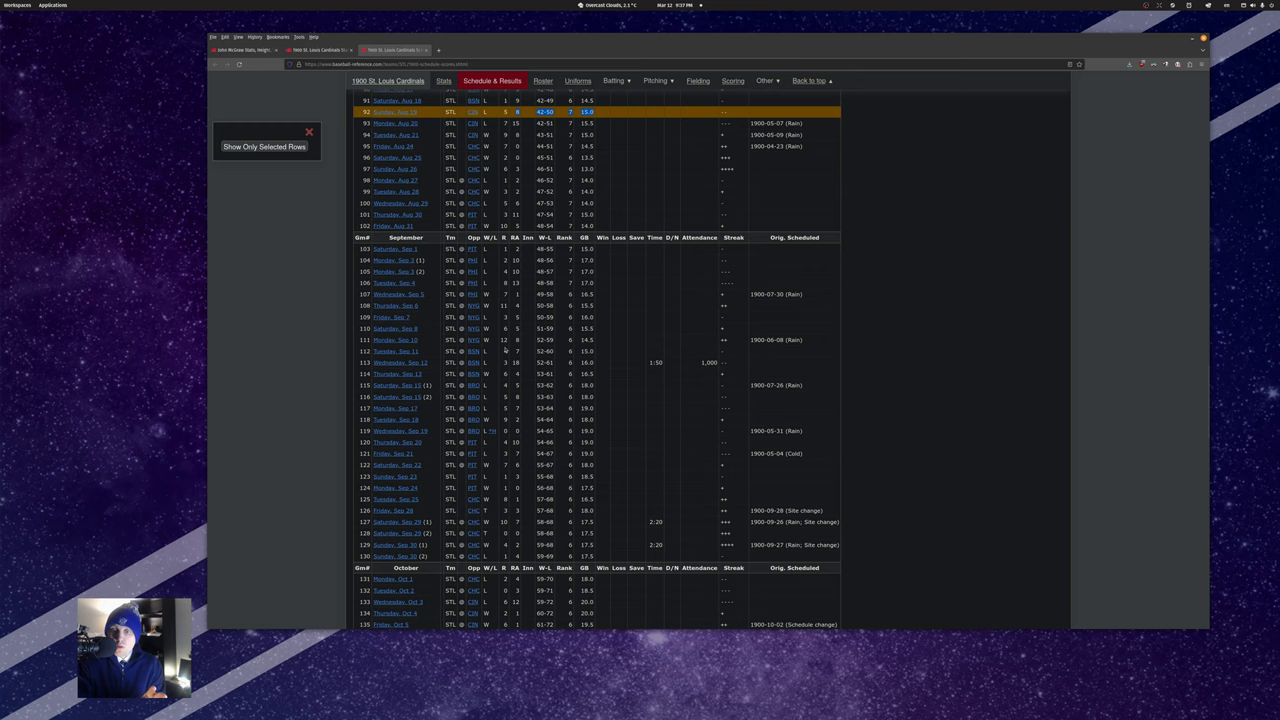
# Scroll through the 1900 Cardinals September and October schedule to the final game (65-75 record)
pyautogui.scroll(-3)
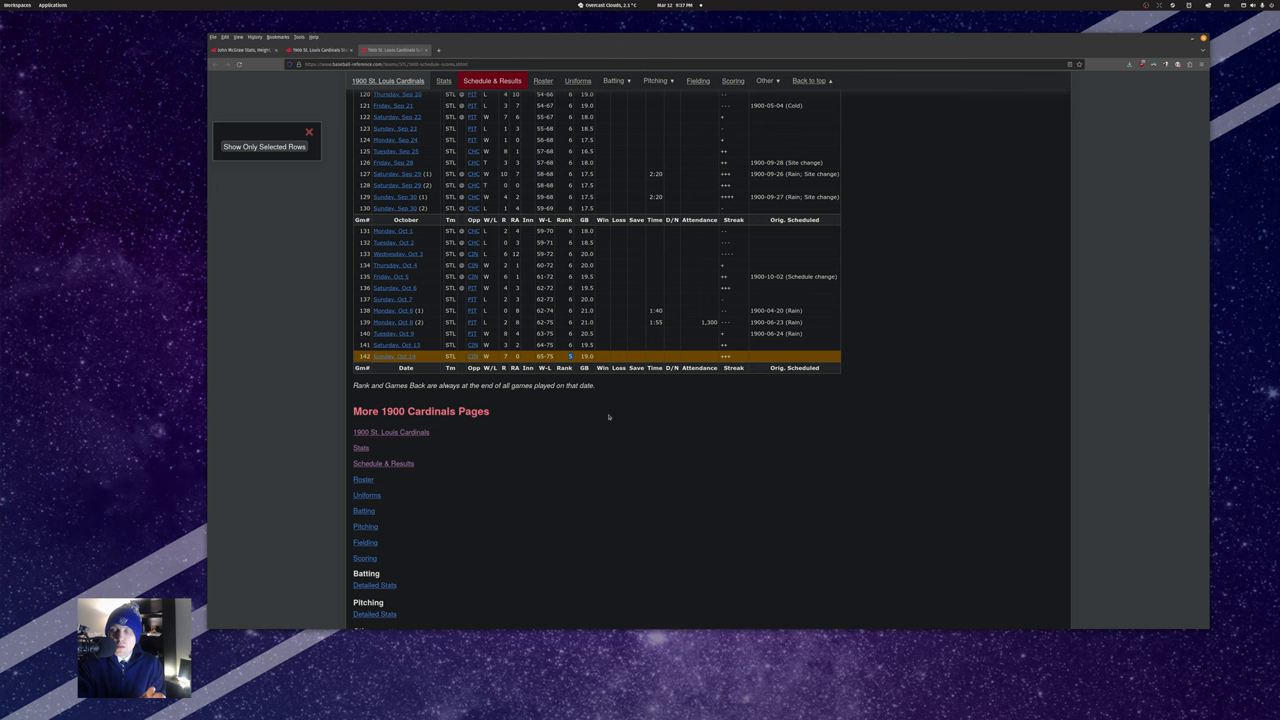
pyautogui.scroll(3)
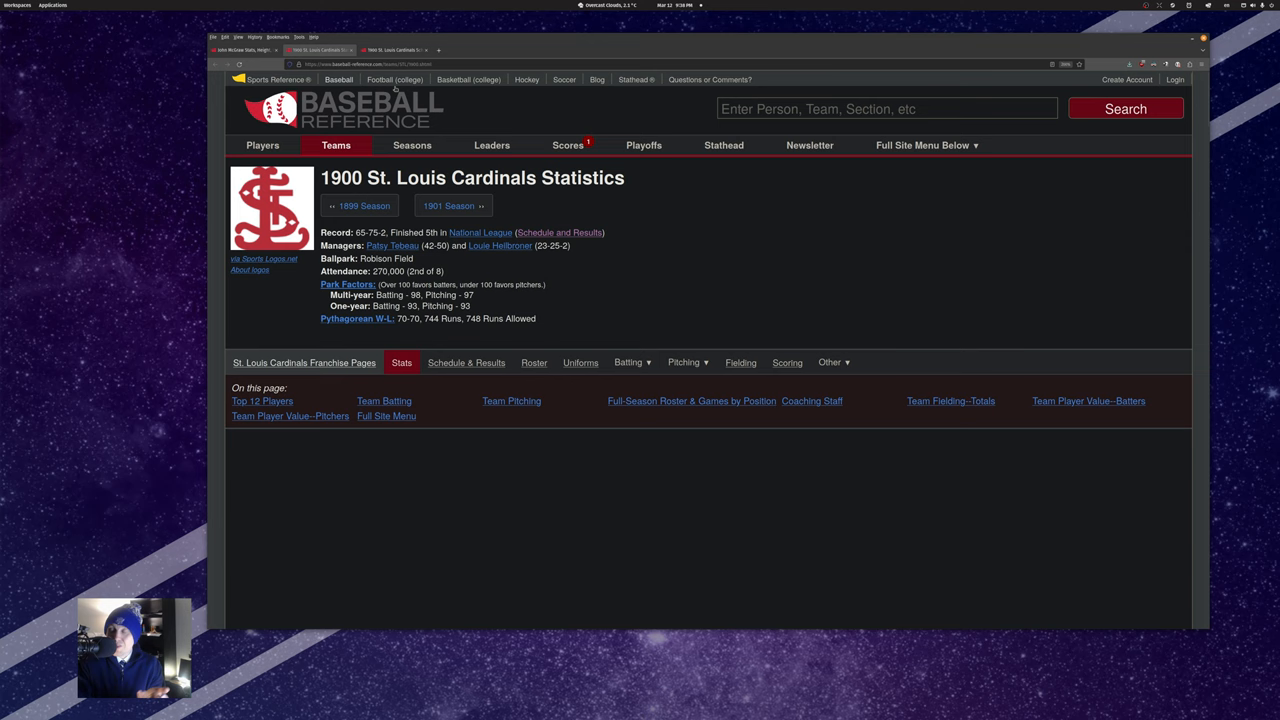
pyautogui.moveTo(578, 220)
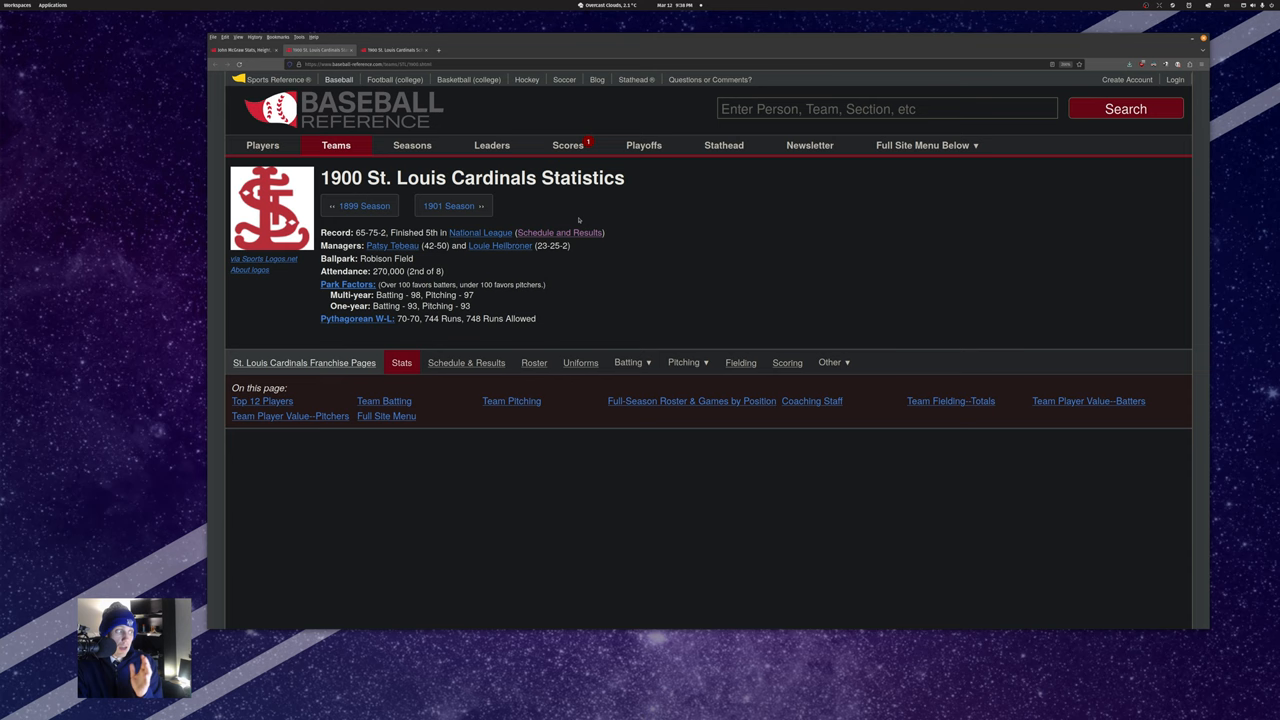
pyautogui.moveTo(656, 258)
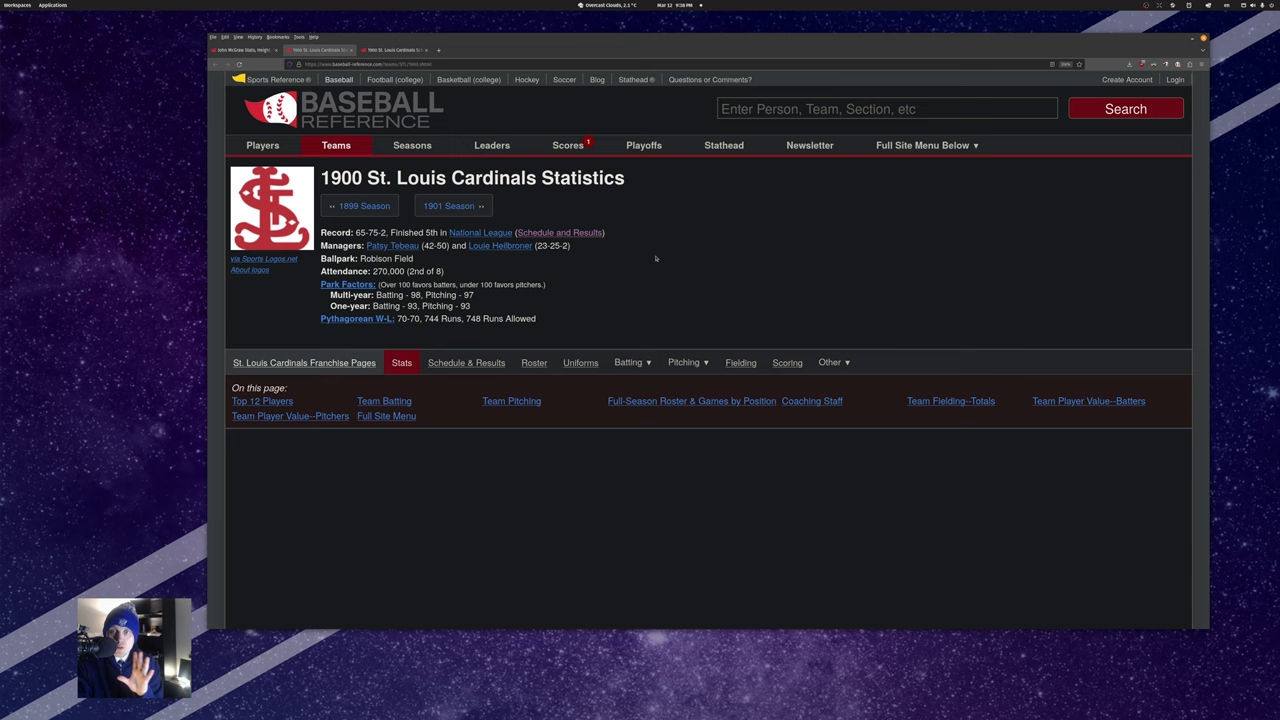